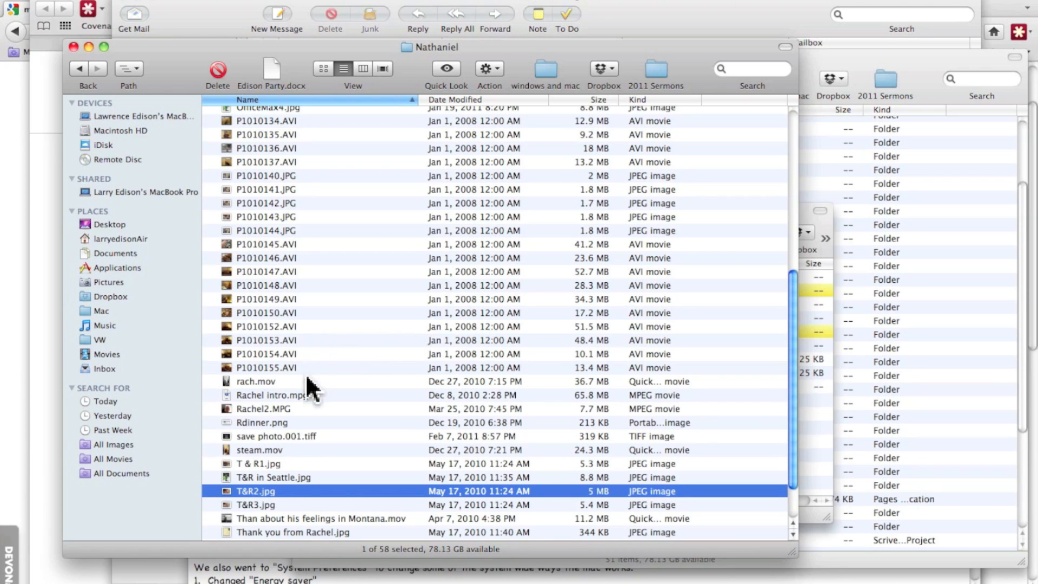
mouse_move(301, 500)
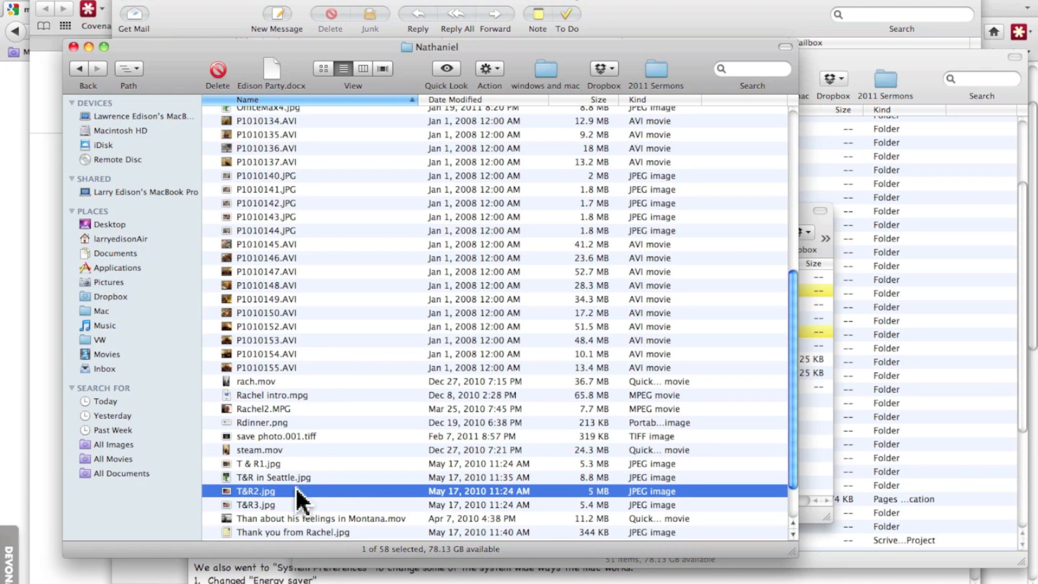
mouse_move(275, 500)
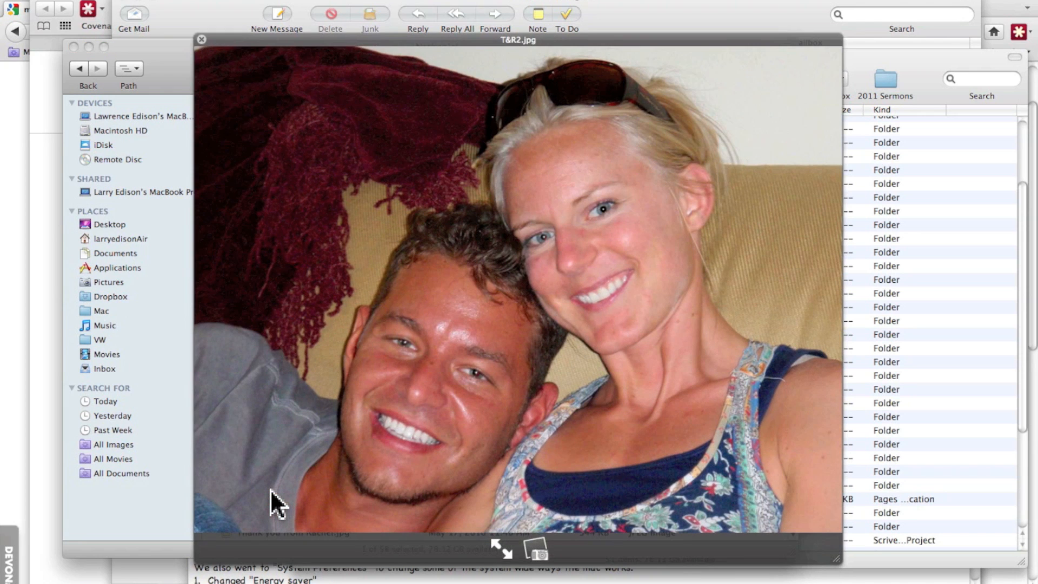
Close the photo preview and select all 58 files in the Nathaniel folder via Edit > Select All.
click(202, 39)
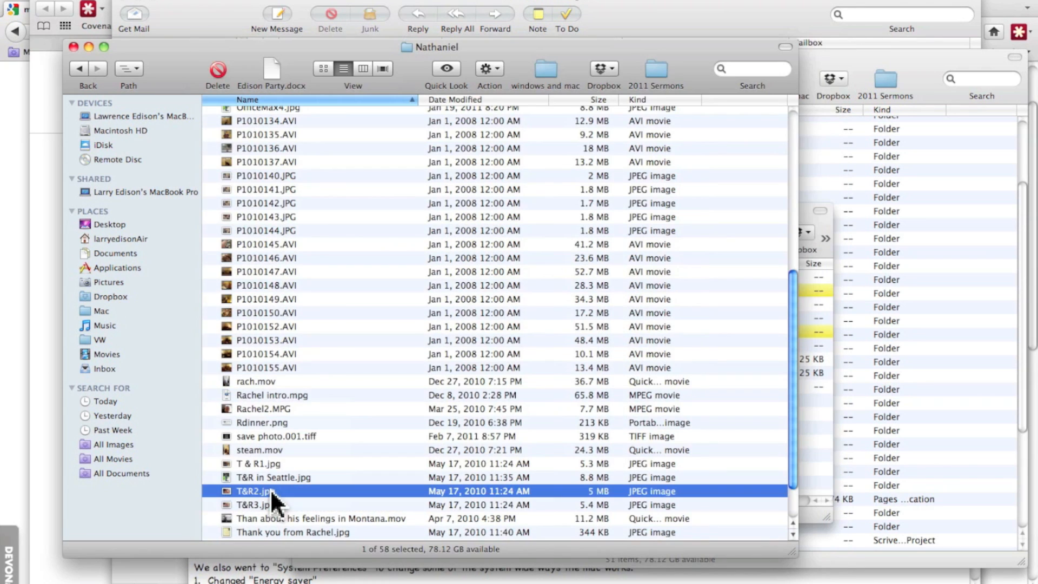
mouse_move(228, 507)
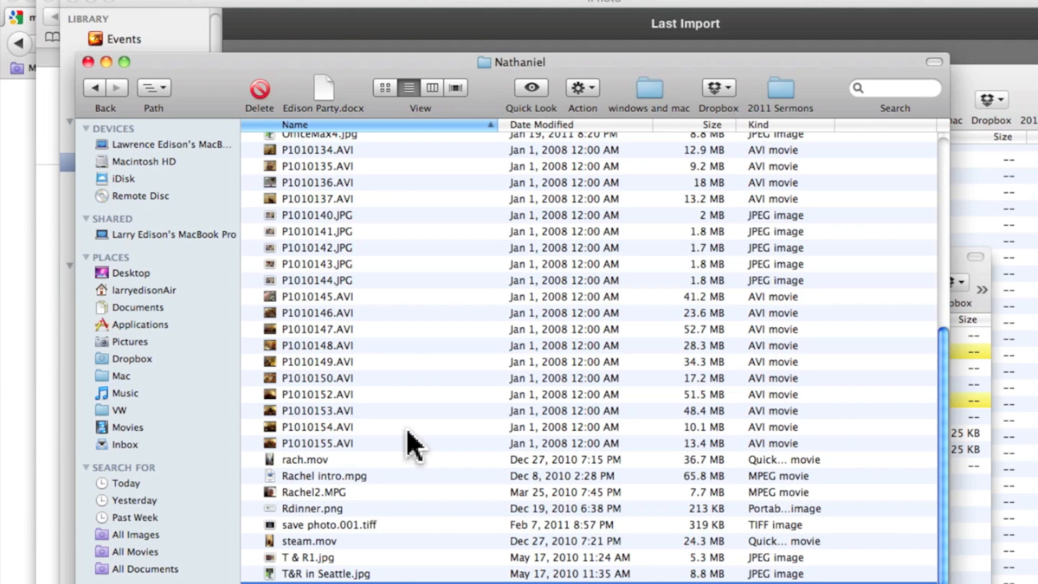
mouse_move(437, 248)
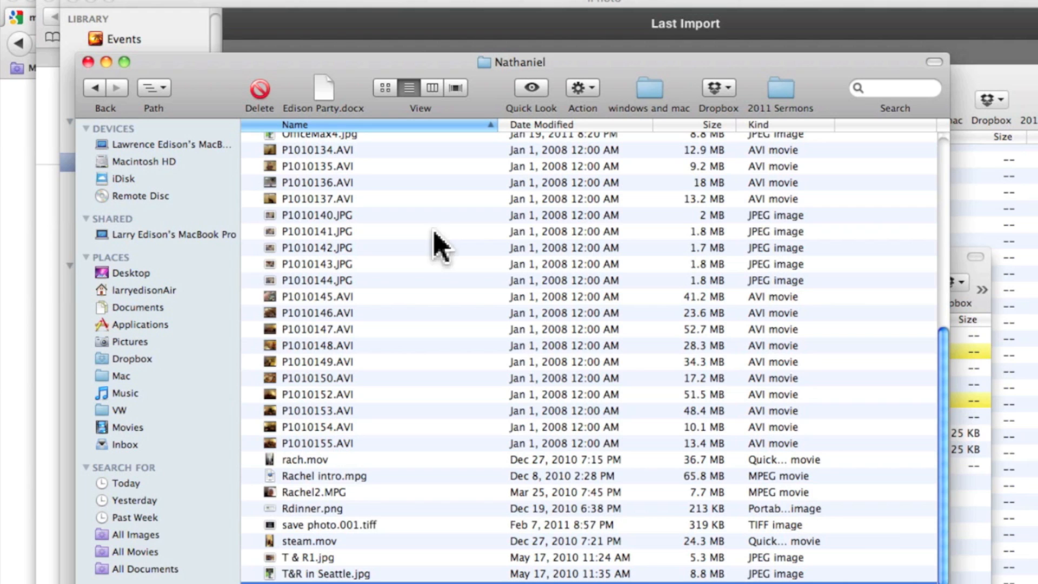
click(239, 5)
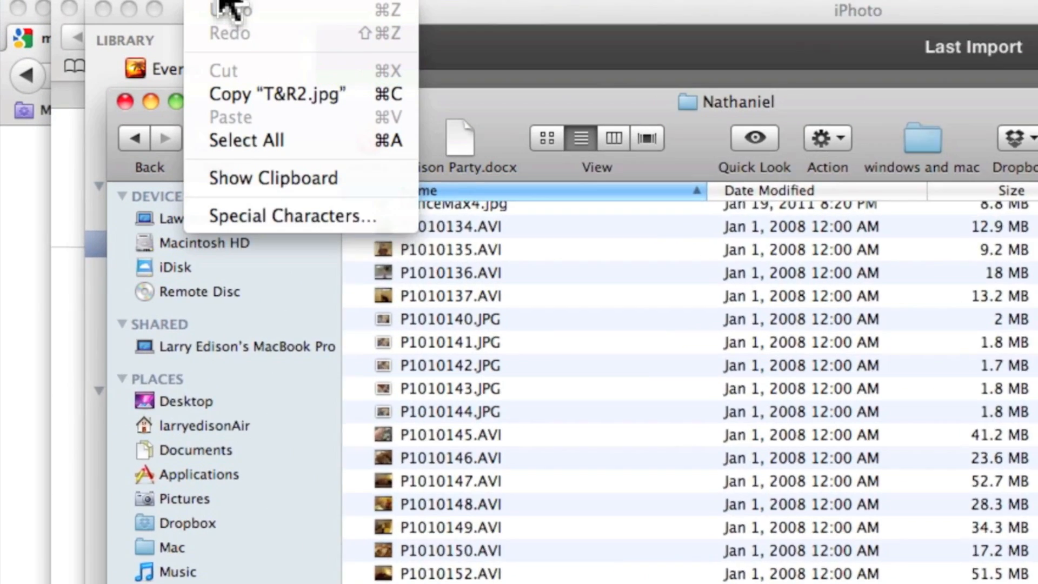
mouse_move(267, 154)
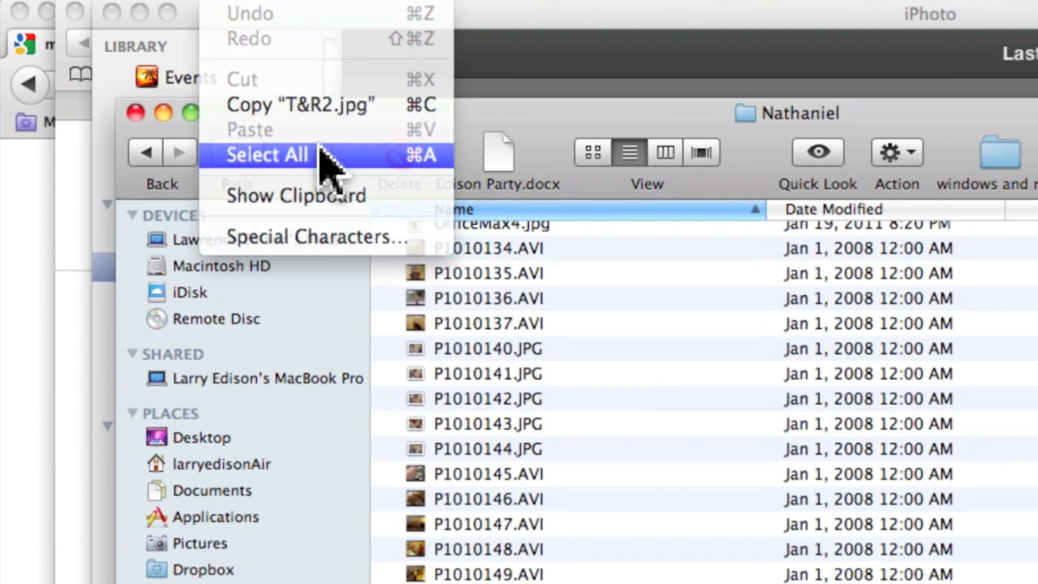
click(267, 154)
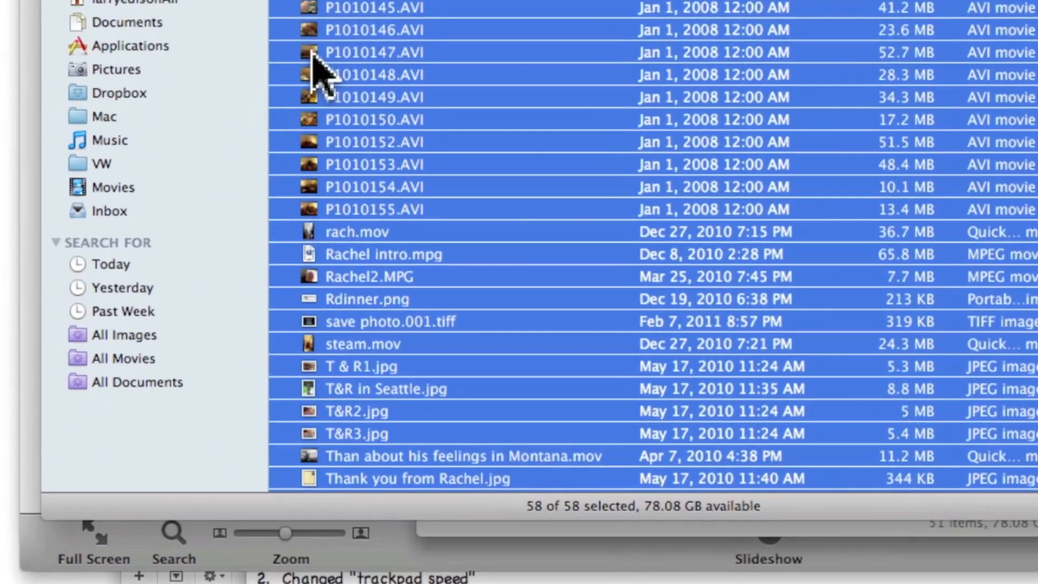
scroll(down, 3)
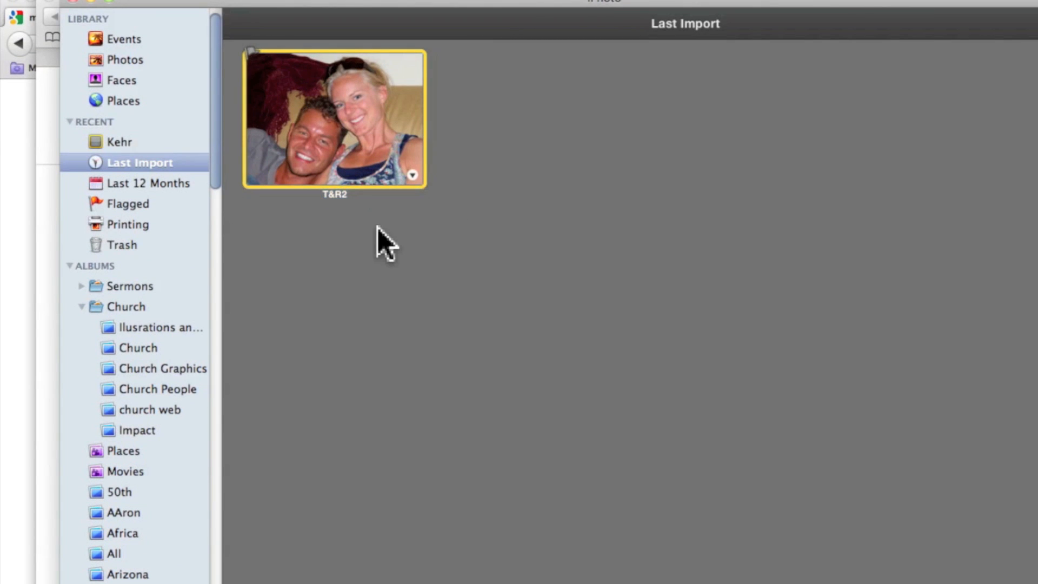
mouse_move(312, 123)
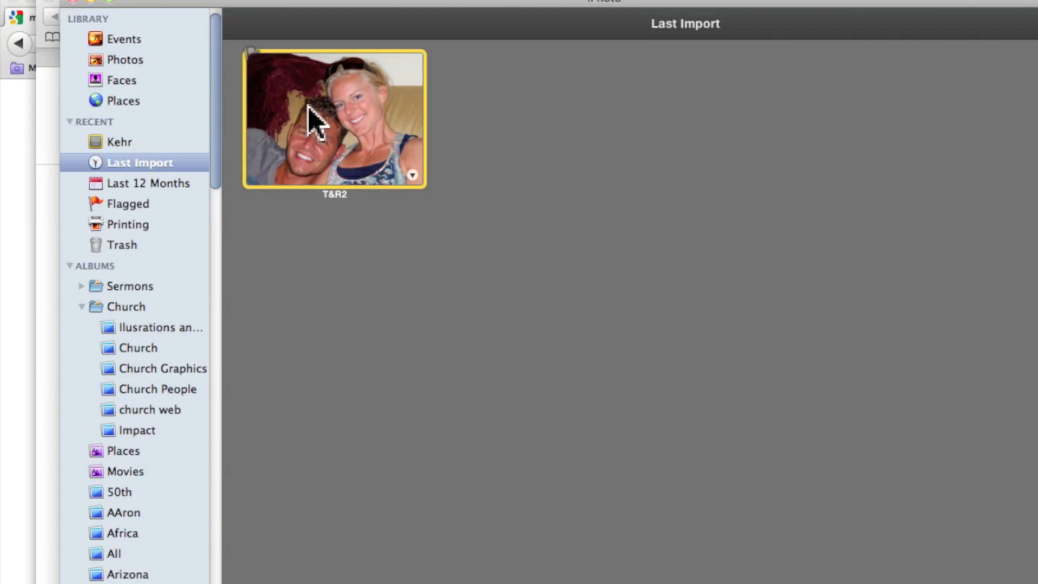
mouse_move(361, 106)
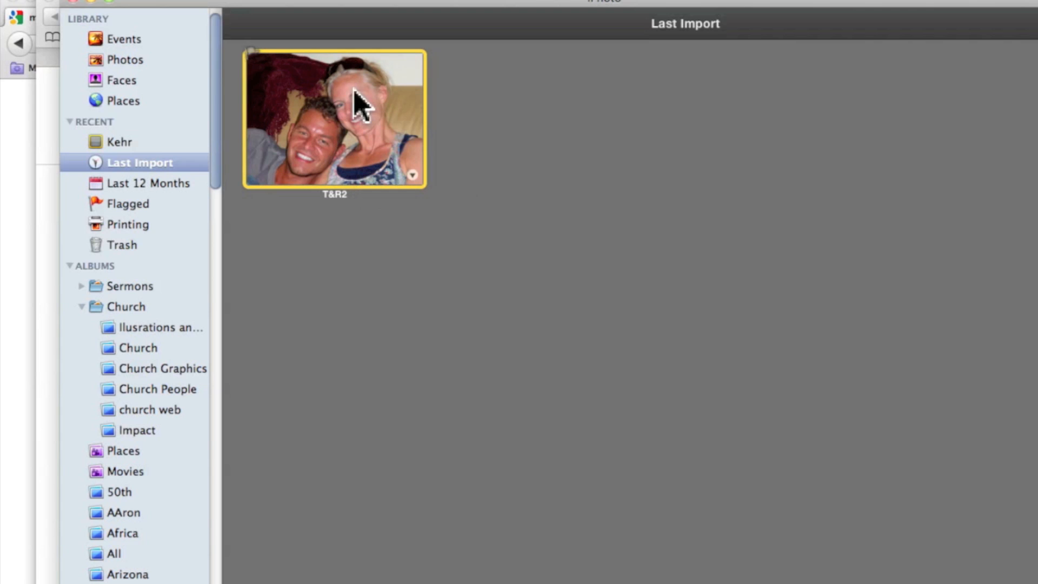
mouse_move(731, 201)
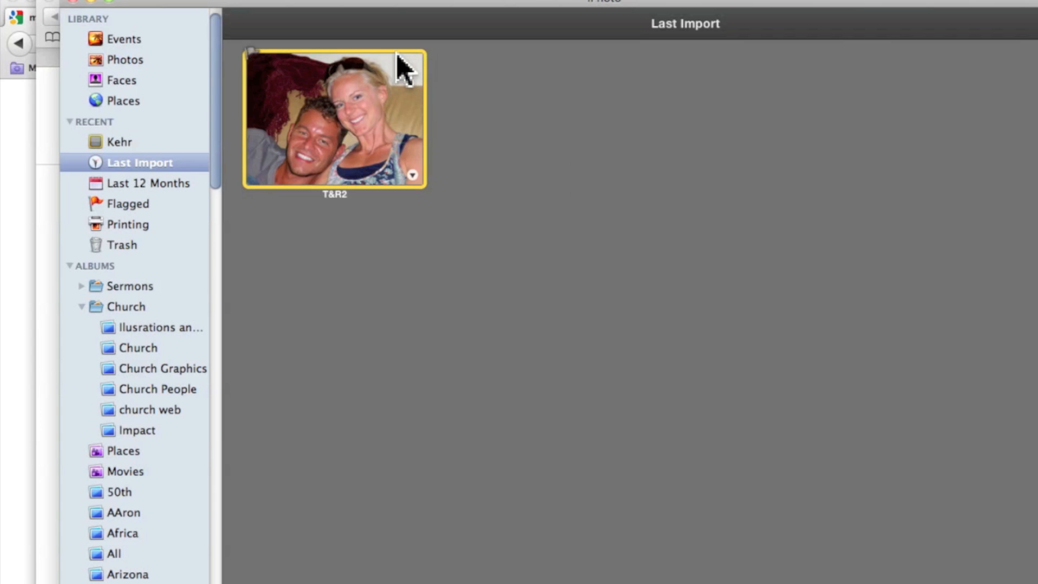
mouse_move(424, 49)
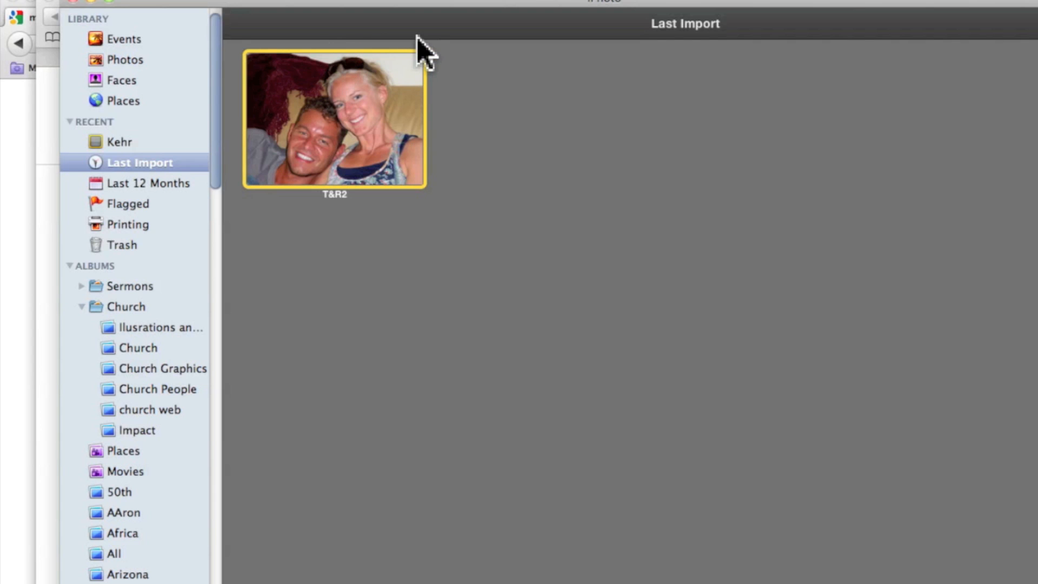